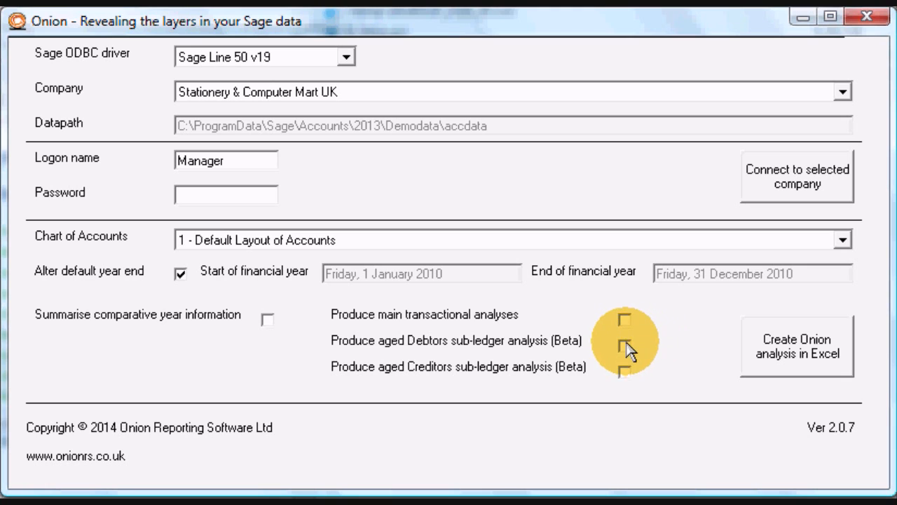
Include the aged Creditors analysis and create the Onion analysis workbook in Excel.
click(624, 345)
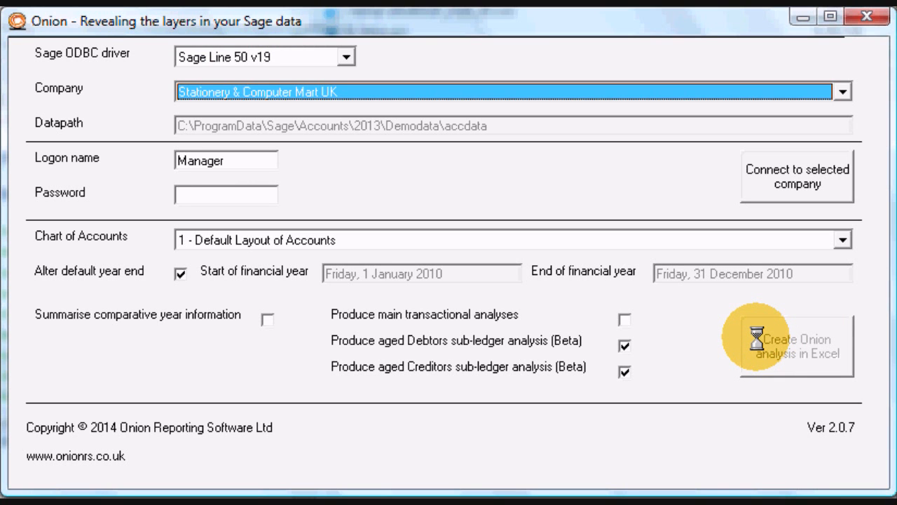
click(804, 340)
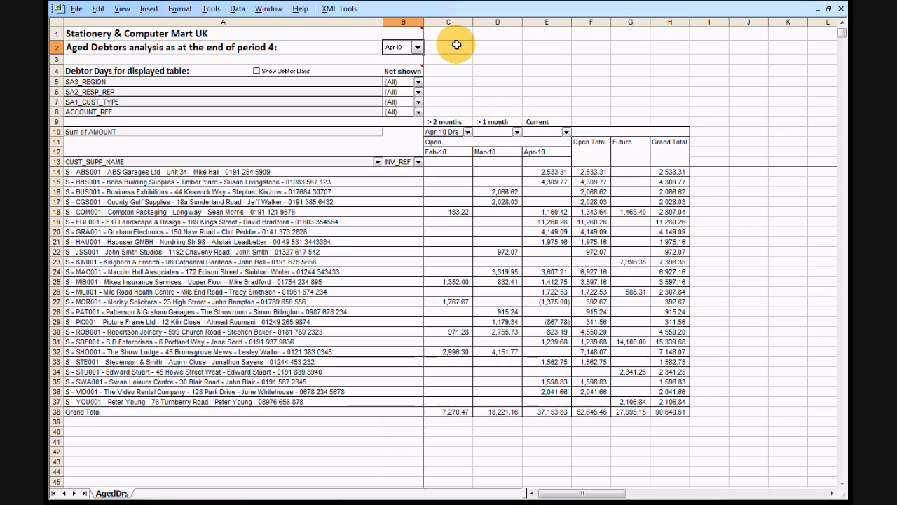
Open the reporting period list in B2, with Apr-10 still selected.
click(416, 47)
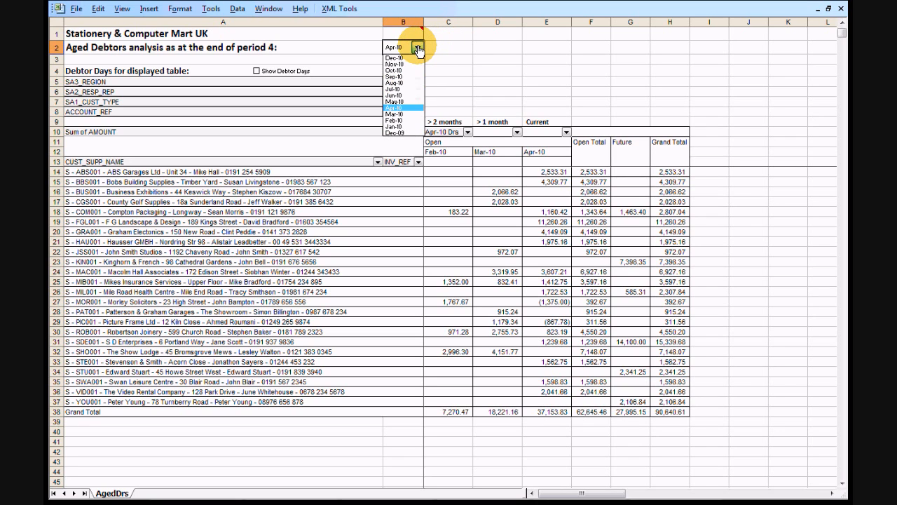
mouse_move(391, 112)
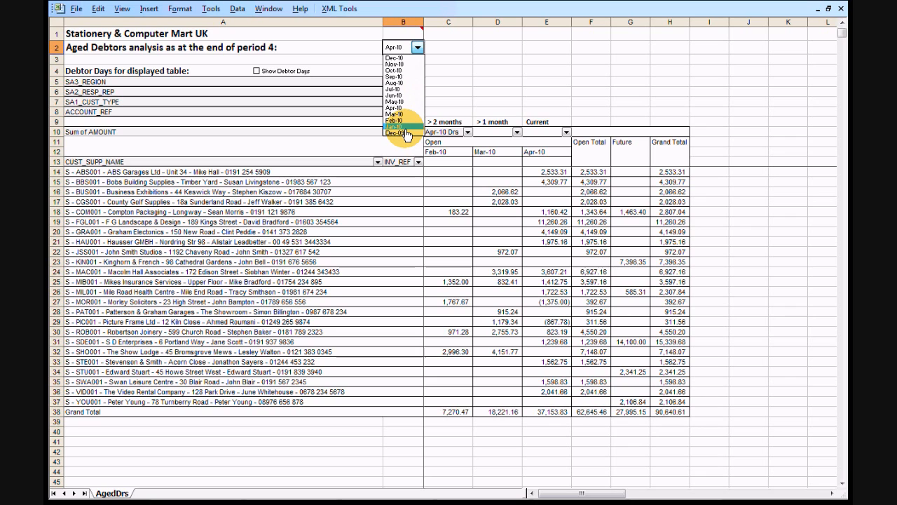
mouse_move(400, 122)
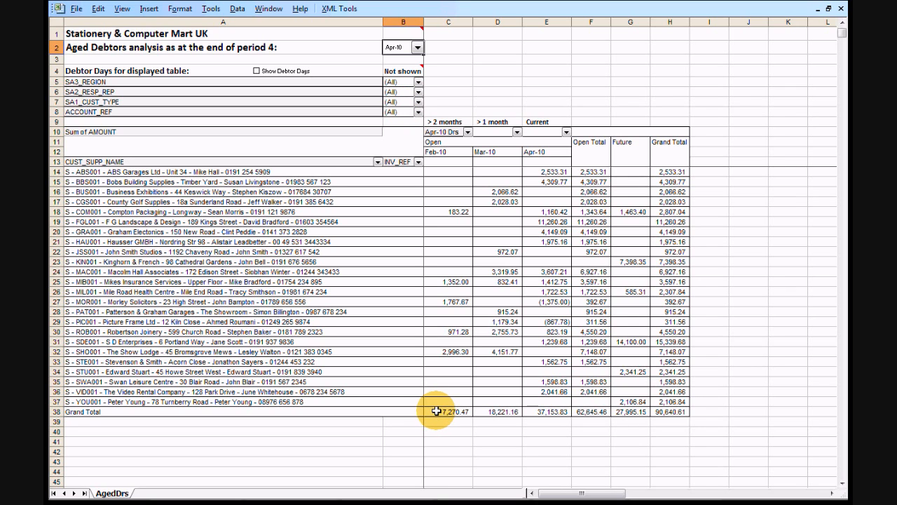
mouse_move(574, 415)
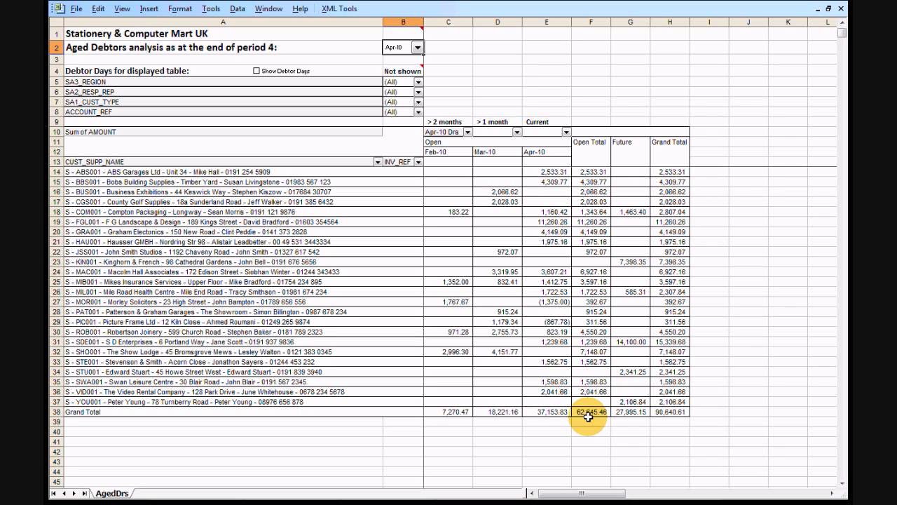
mouse_move(664, 418)
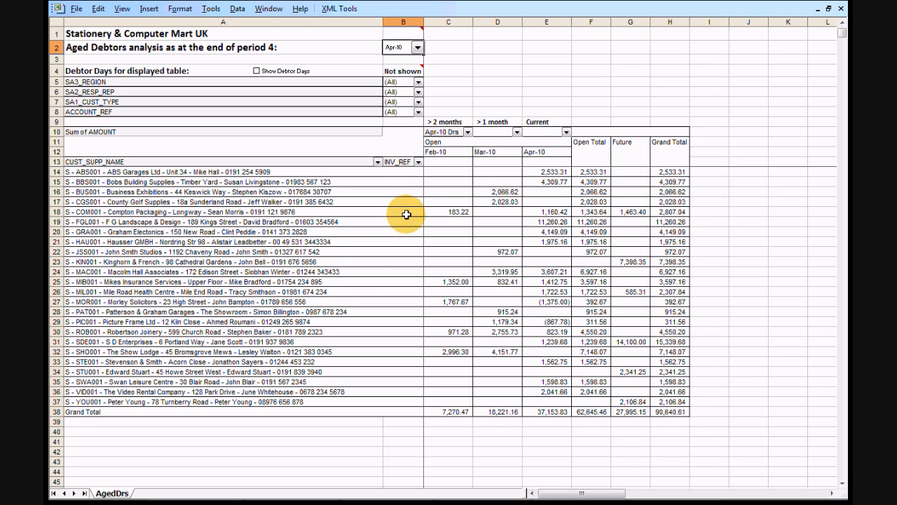
mouse_move(529, 152)
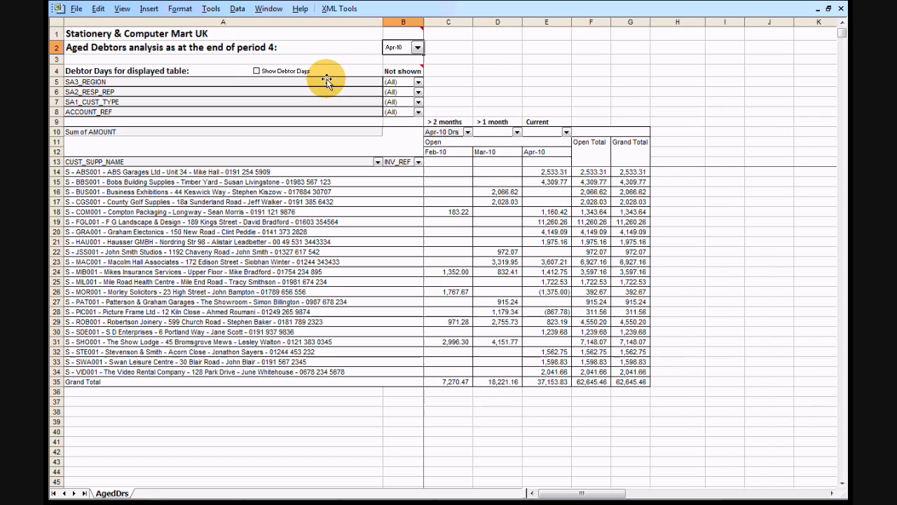
Show Debtor Days for the aged debtors table, giving 31 days overall.
click(257, 71)
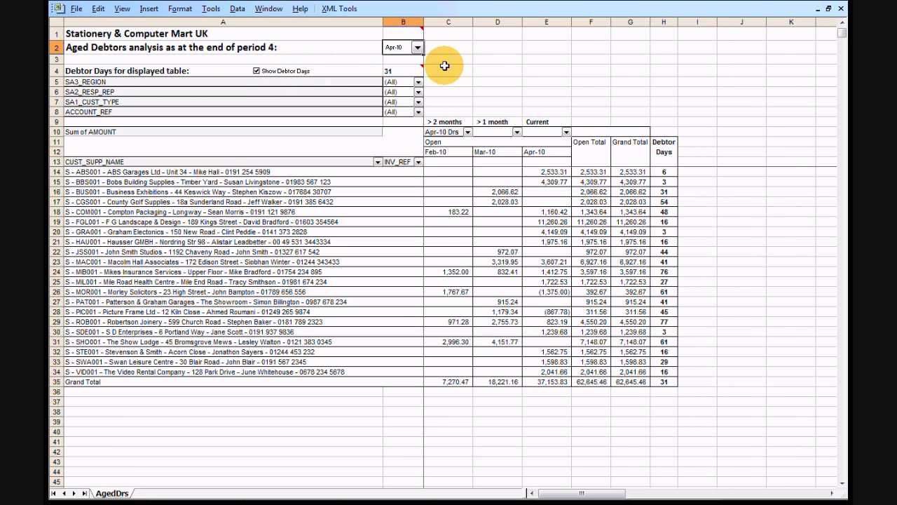
mouse_move(636, 146)
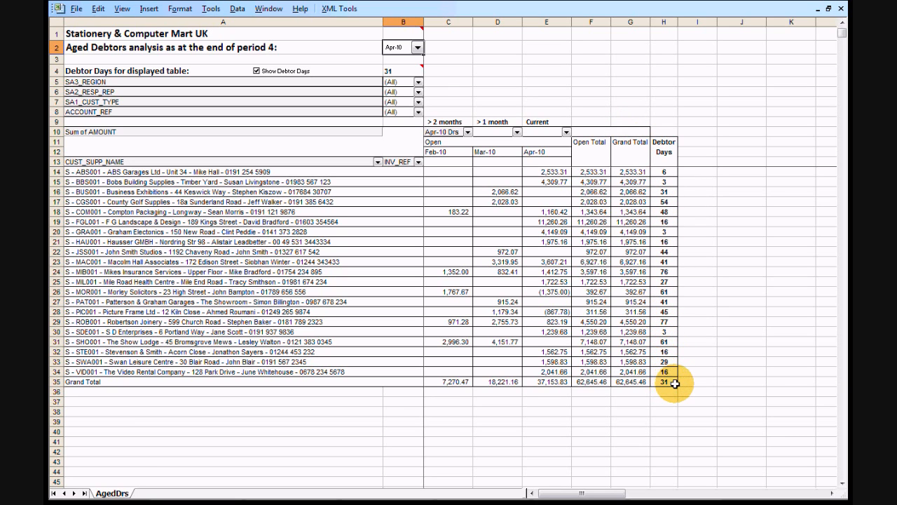
mouse_move(404, 77)
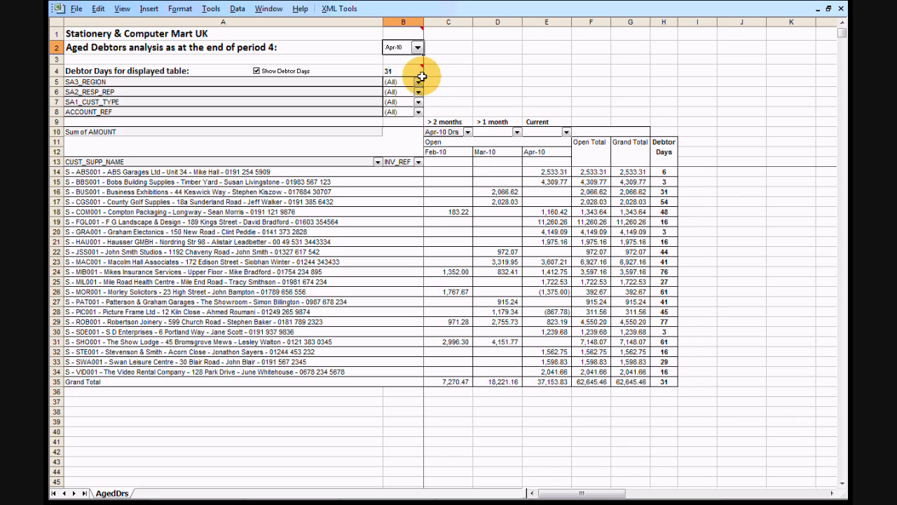
mouse_move(409, 74)
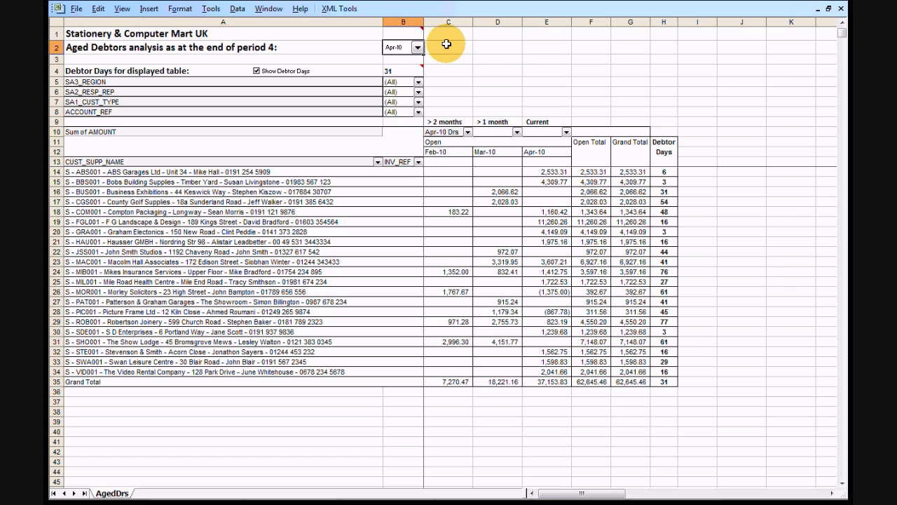
Switch the analysis period to Mar-10 (42 debtor days), then reopen the period list.
click(418, 47)
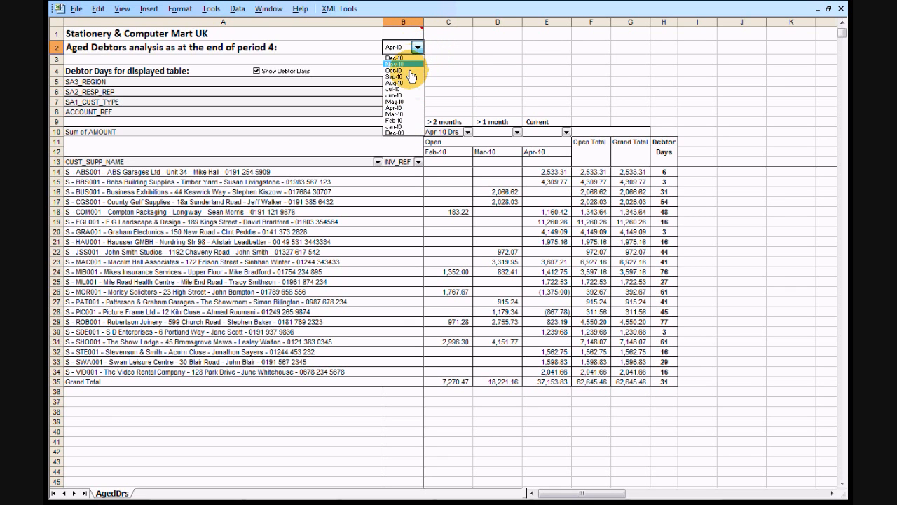
click(394, 62)
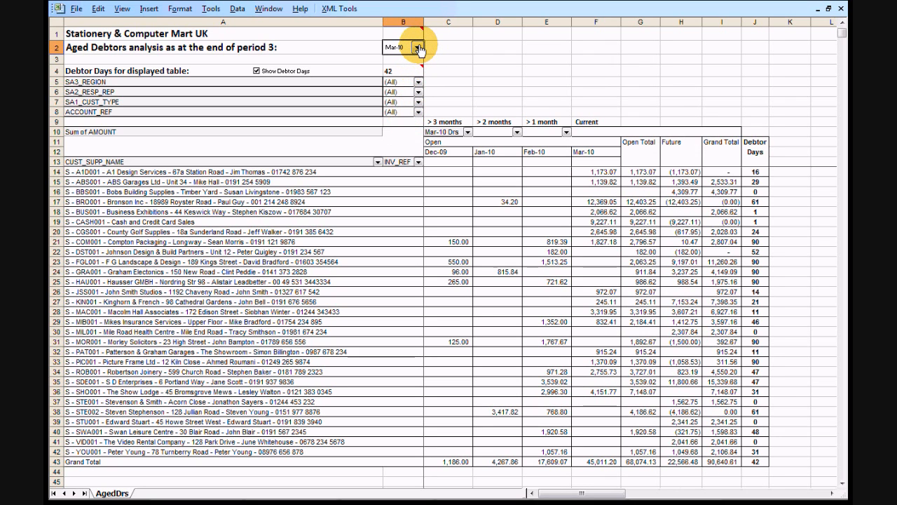
click(419, 47)
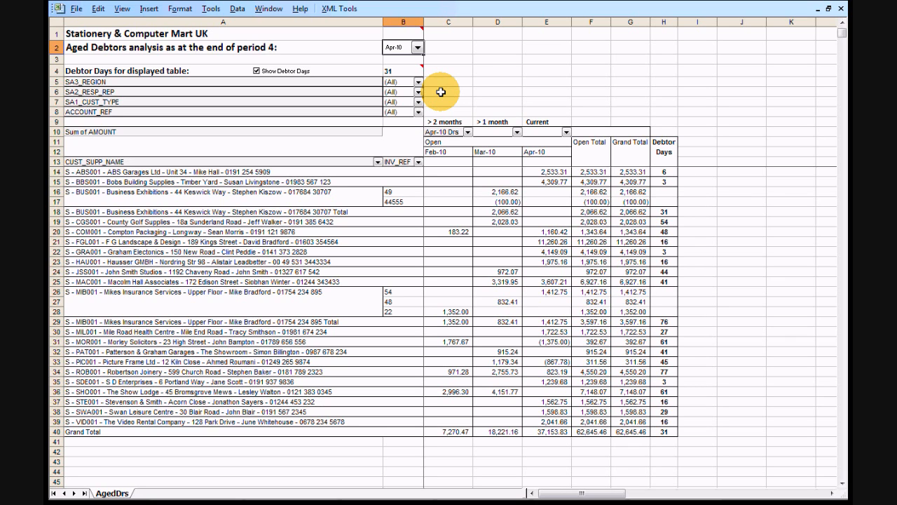
mouse_move(420, 92)
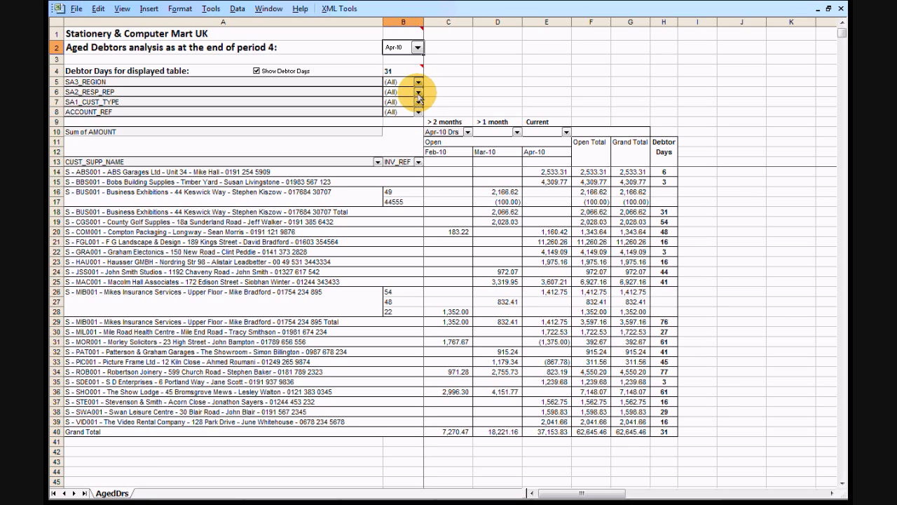
Filter SA2_RESP_REP to the first rep, then to Malcolm, leaving six customers totalling 25,637.92.
click(416, 92)
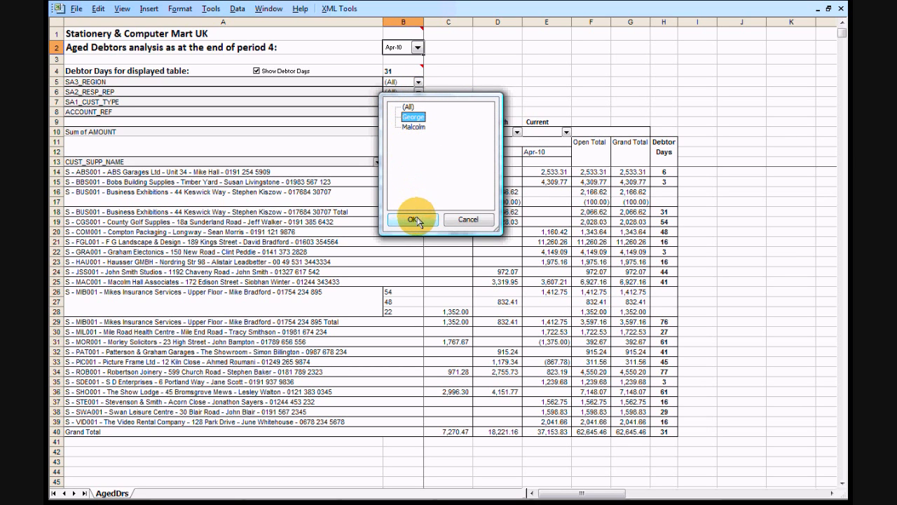
click(413, 219)
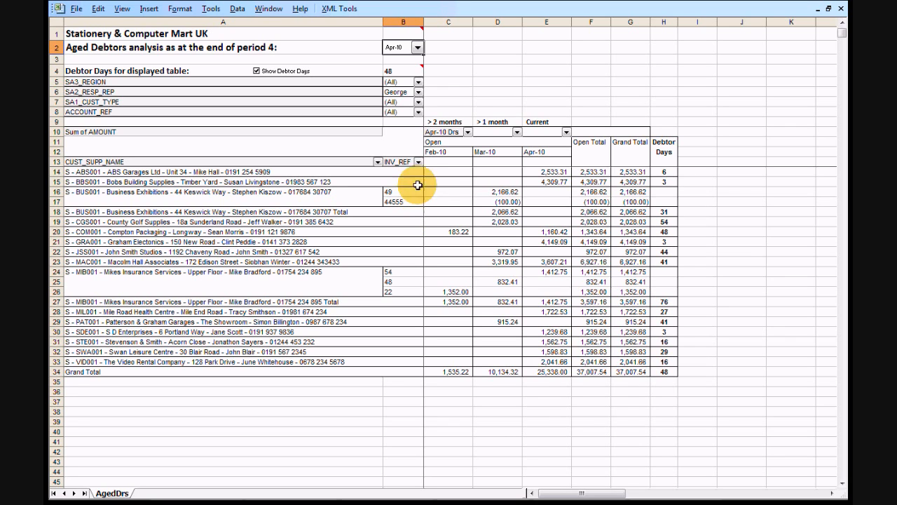
click(425, 92)
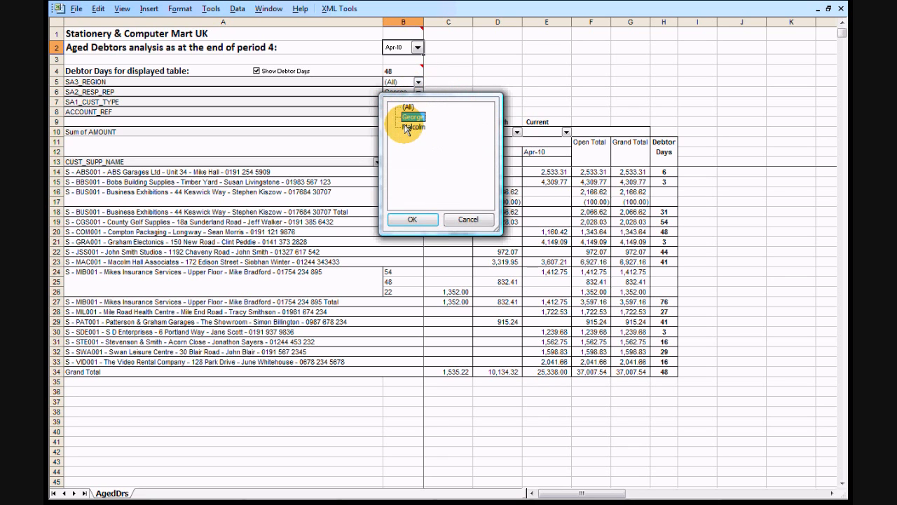
click(413, 219)
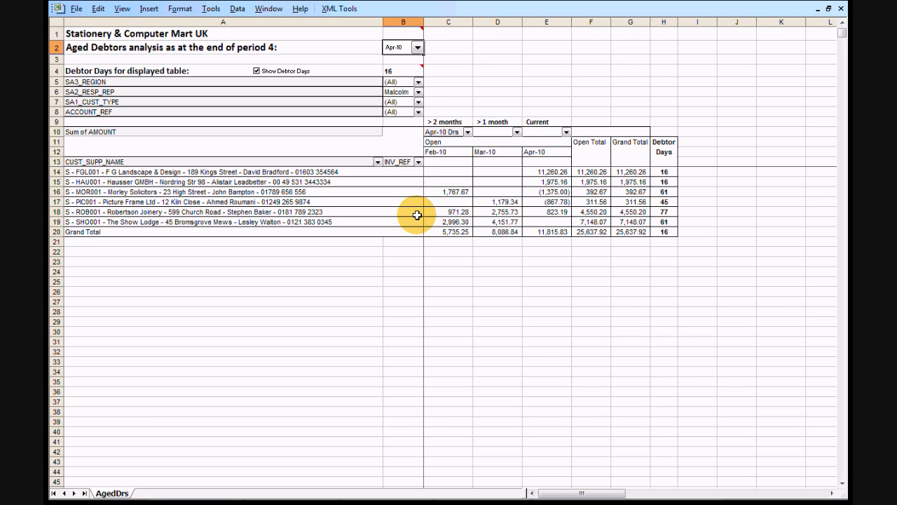
Adjust the customer selection and set SA2_RESP_REP back to (All), restoring the 62,645.46 total.
click(378, 162)
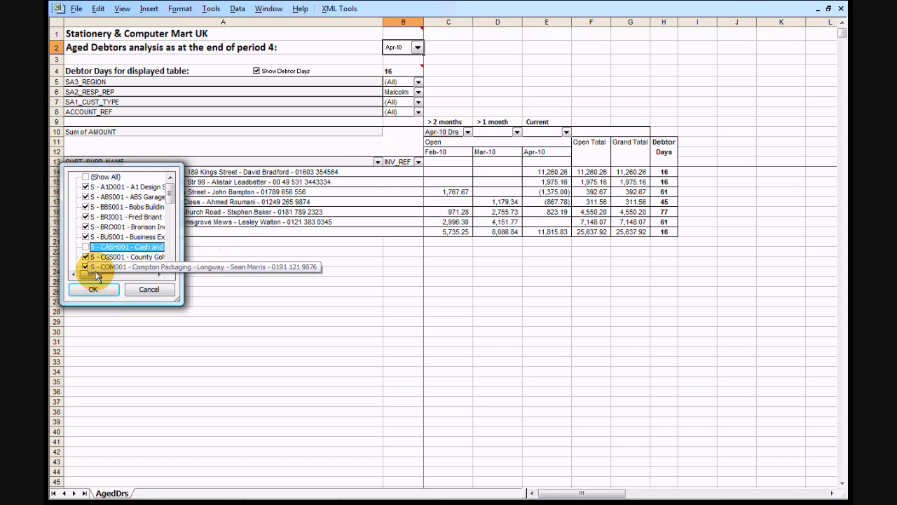
click(93, 289)
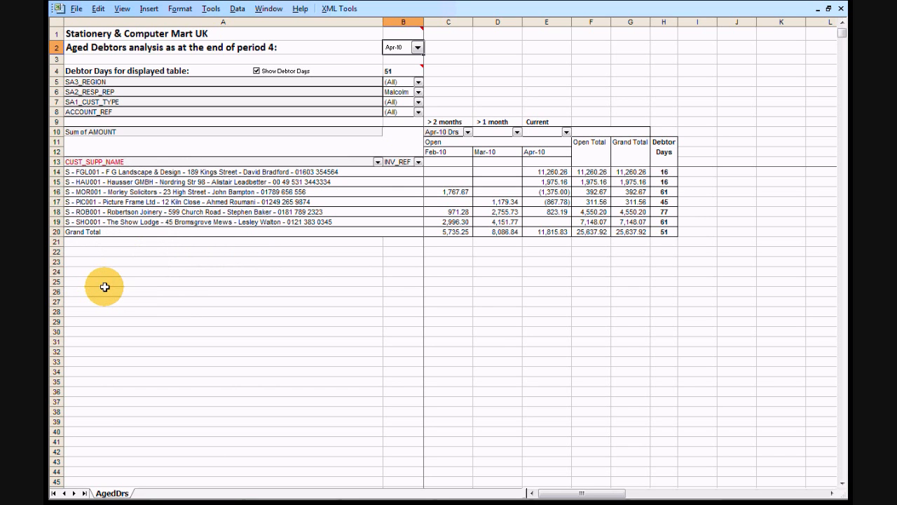
mouse_move(117, 275)
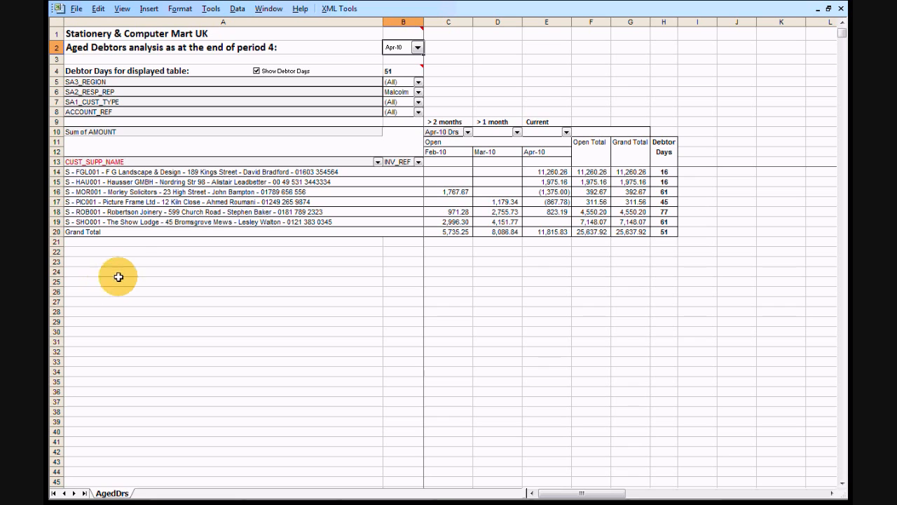
mouse_move(235, 212)
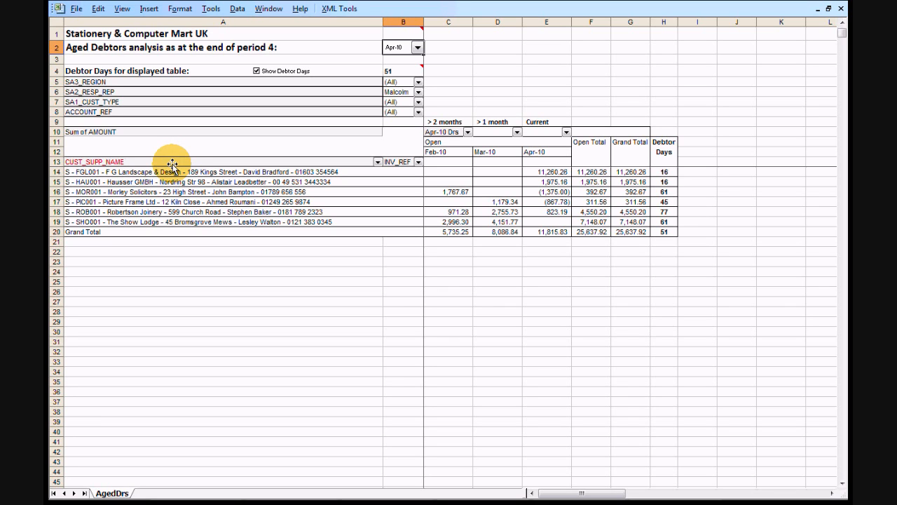
mouse_move(218, 145)
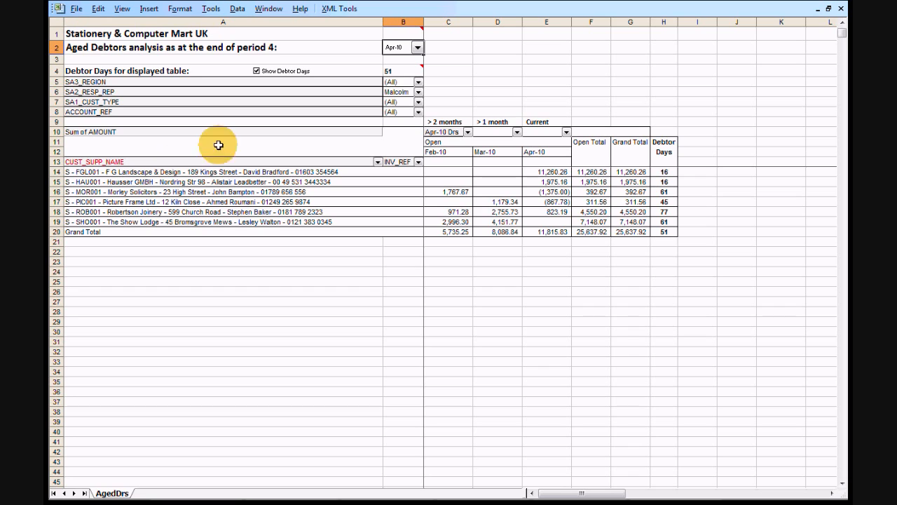
mouse_move(440, 70)
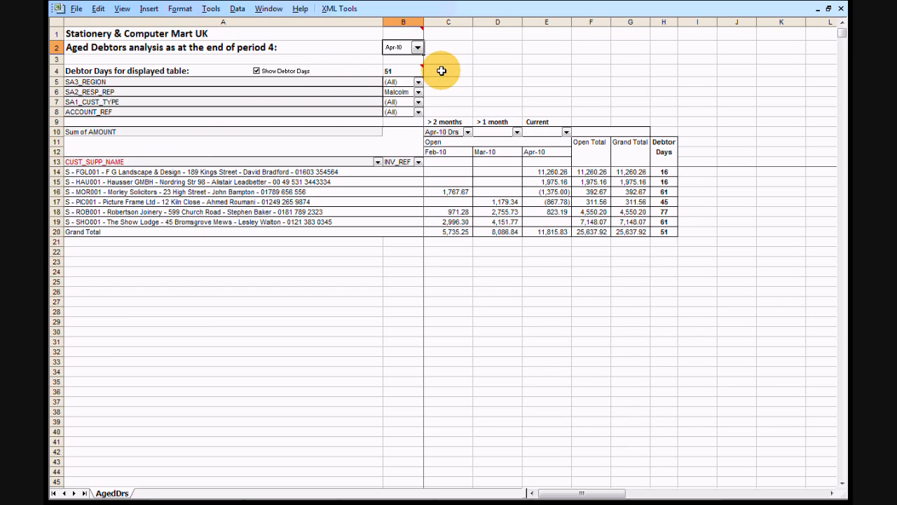
mouse_move(441, 70)
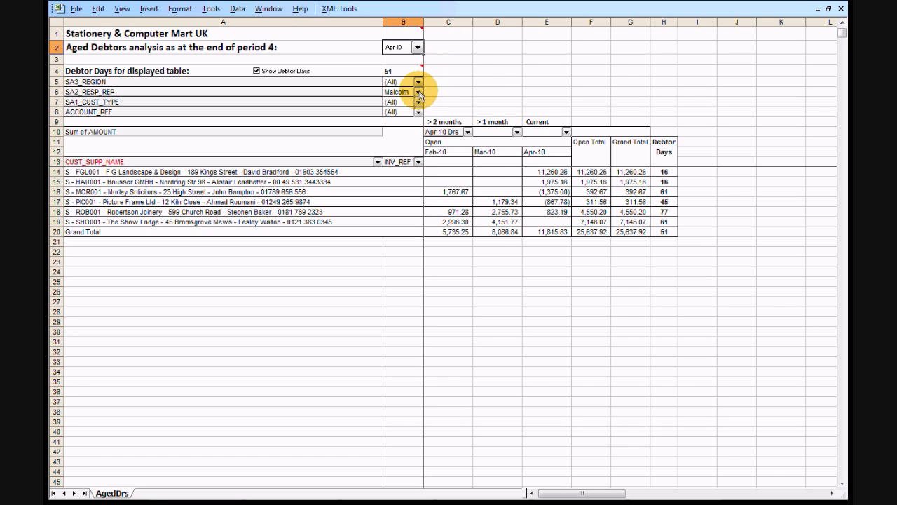
click(418, 92)
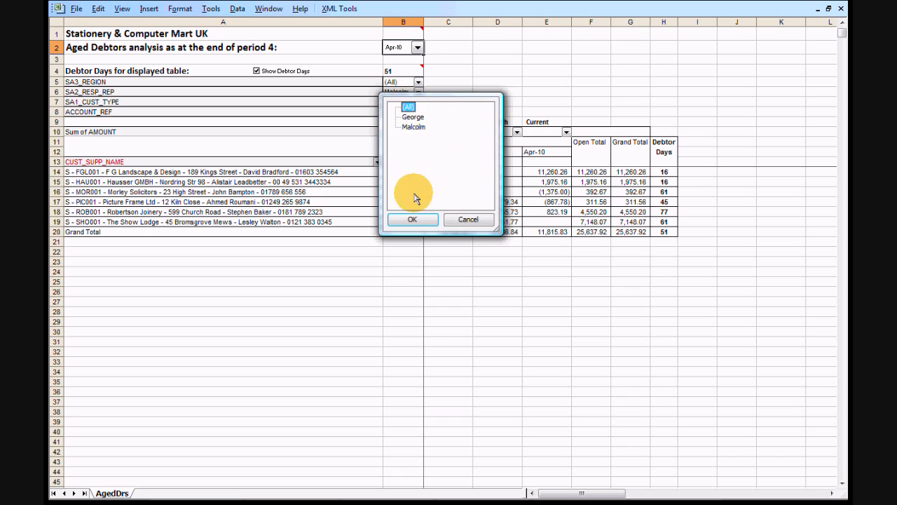
click(412, 219)
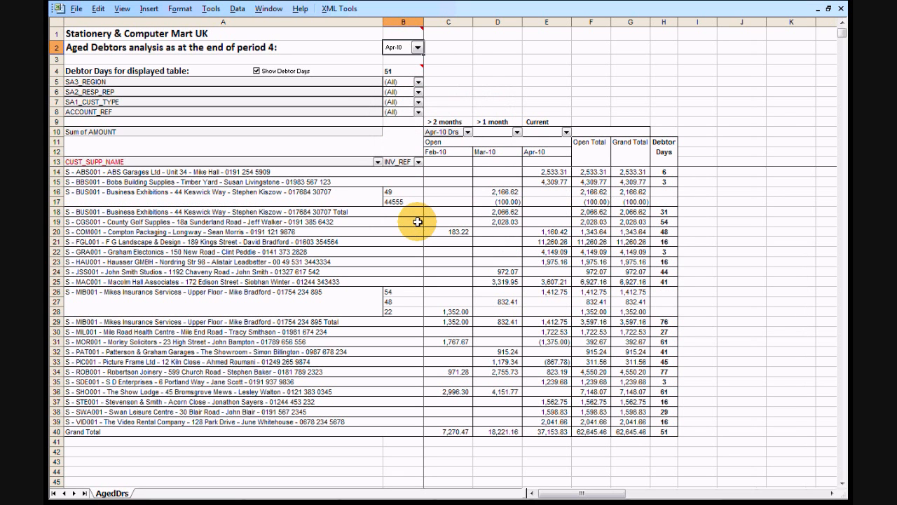
mouse_move(154, 144)
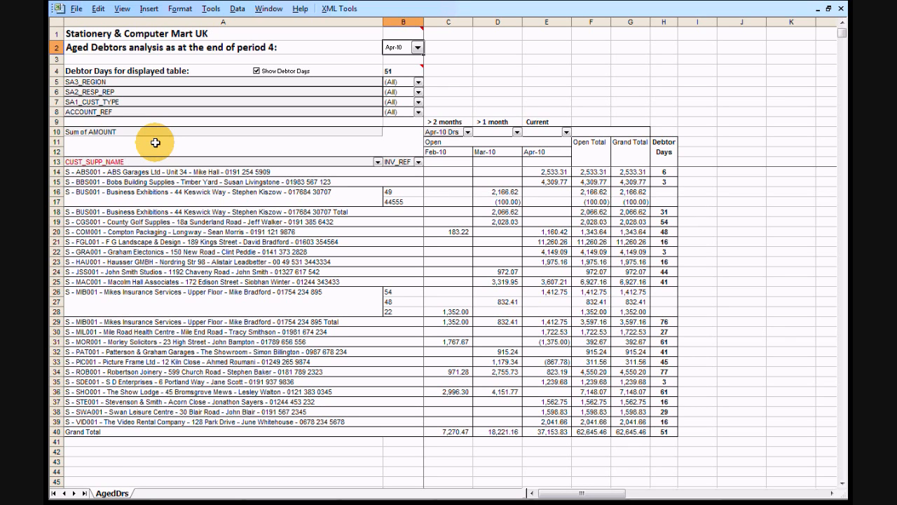
mouse_move(210, 161)
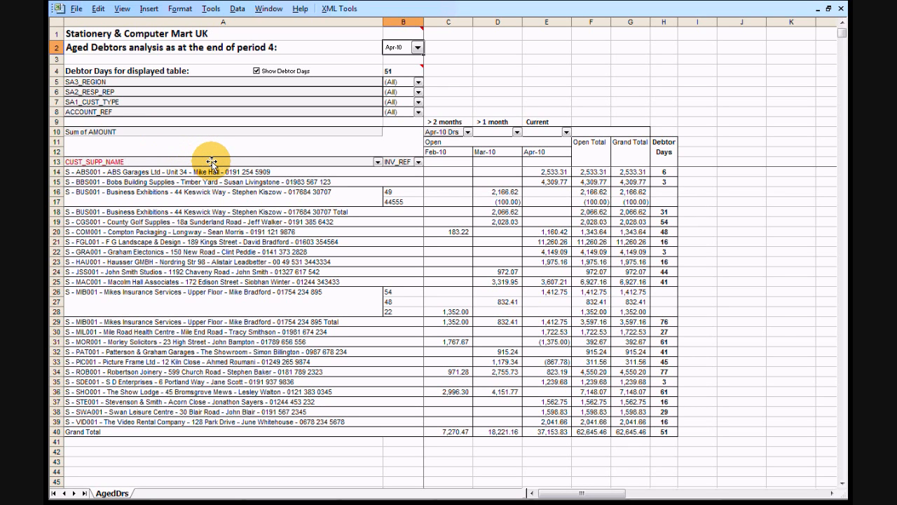
Set CUST_SUPP_NAME to AutoSort Descending by Sum of AMOUNT via Field Settings > Advanced.
right_click(210, 161)
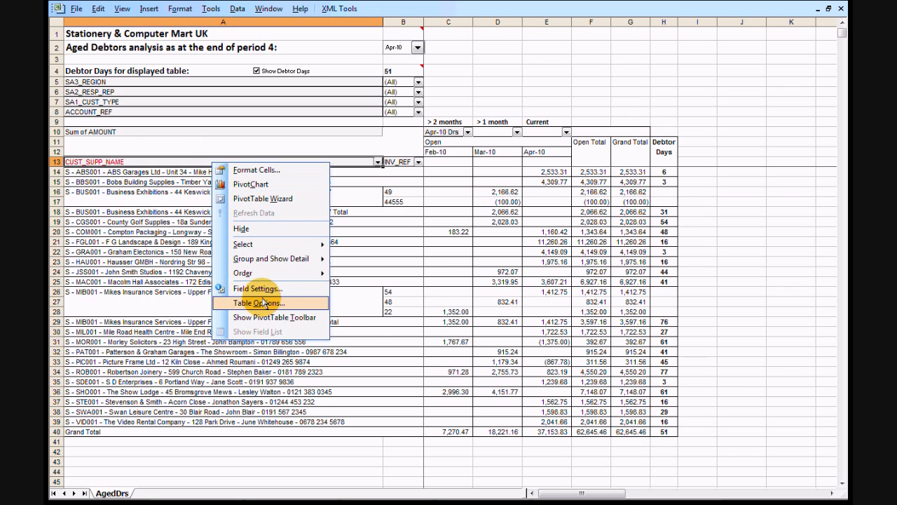
click(257, 289)
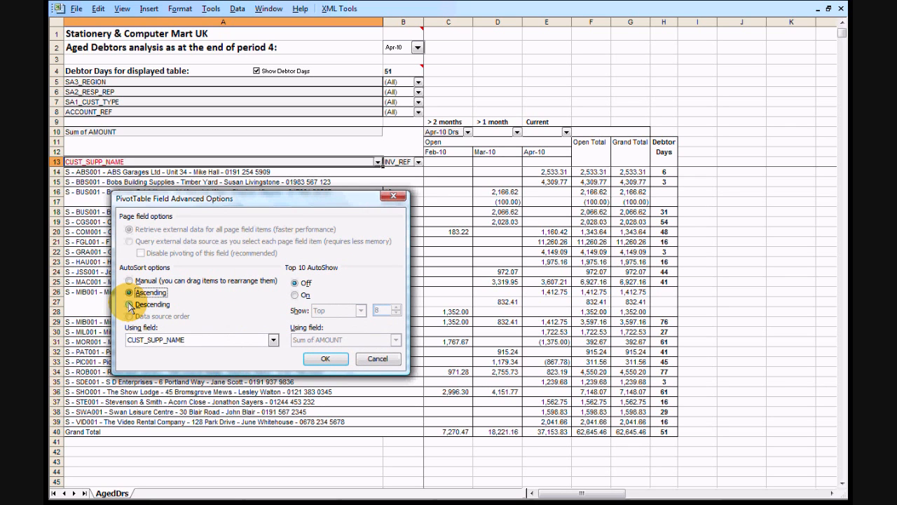
click(272, 340)
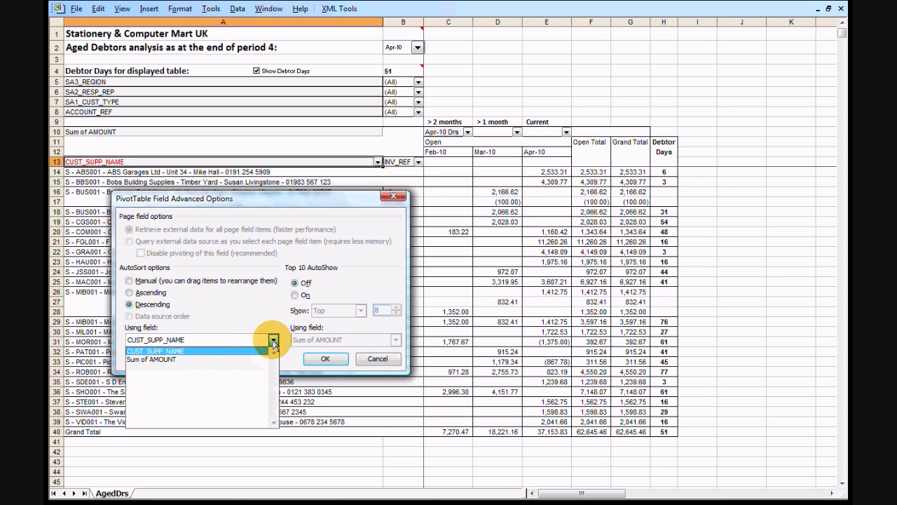
click(151, 360)
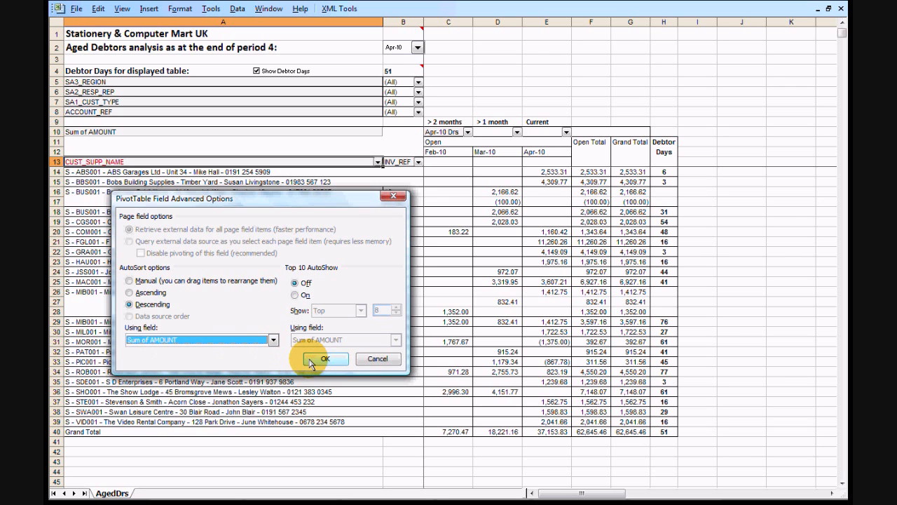
click(325, 359)
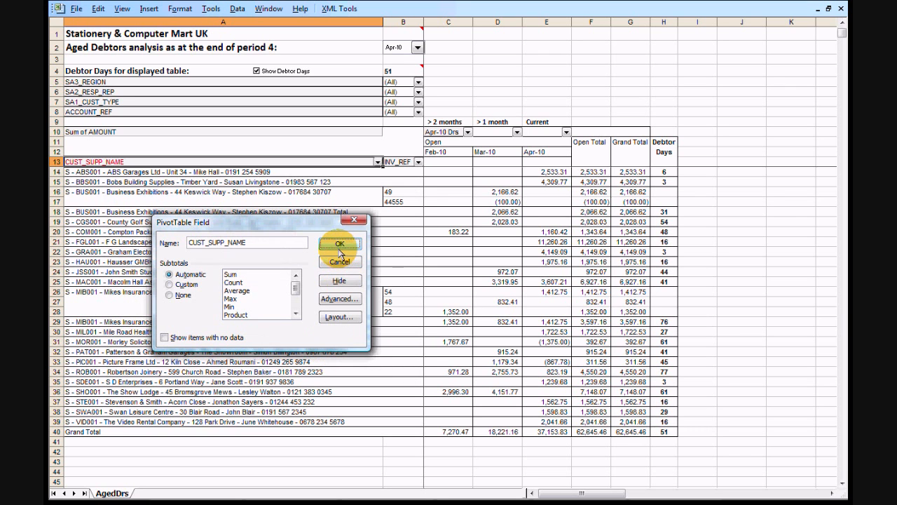
click(339, 243)
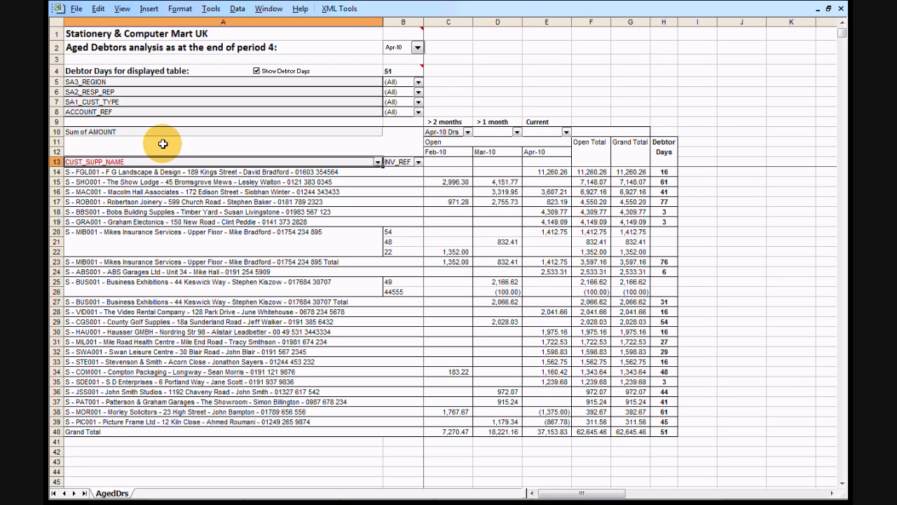
mouse_move(216, 162)
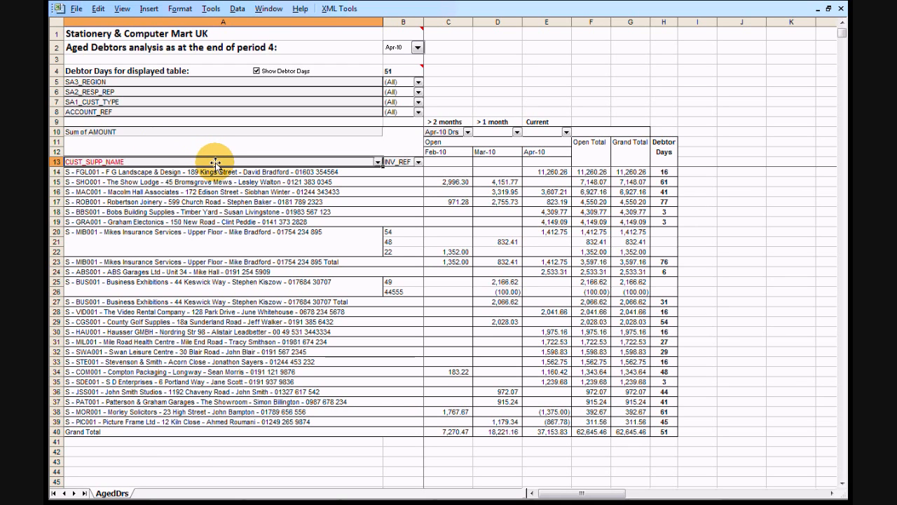
Turn Top 10 AutoShow on for CUST_SUPP_NAME, leaving 44,475.02 and 72 debtor days.
right_click(218, 172)
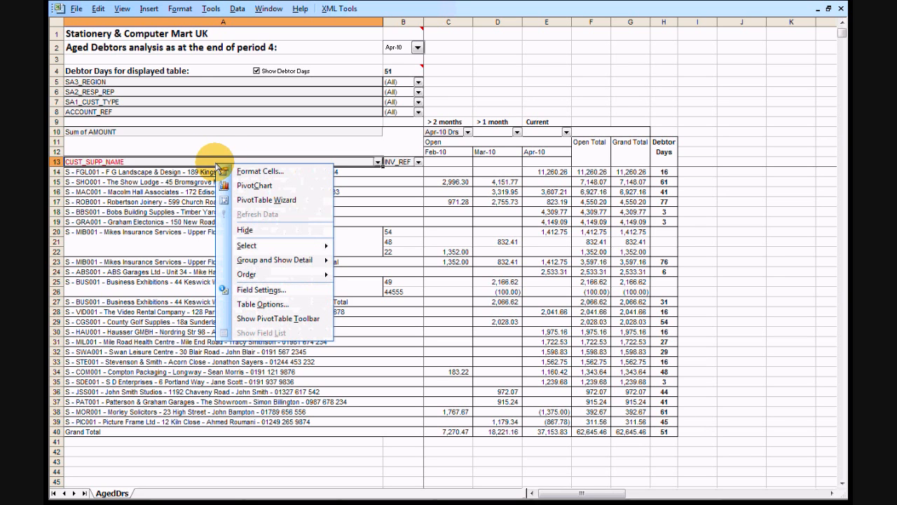
click(261, 289)
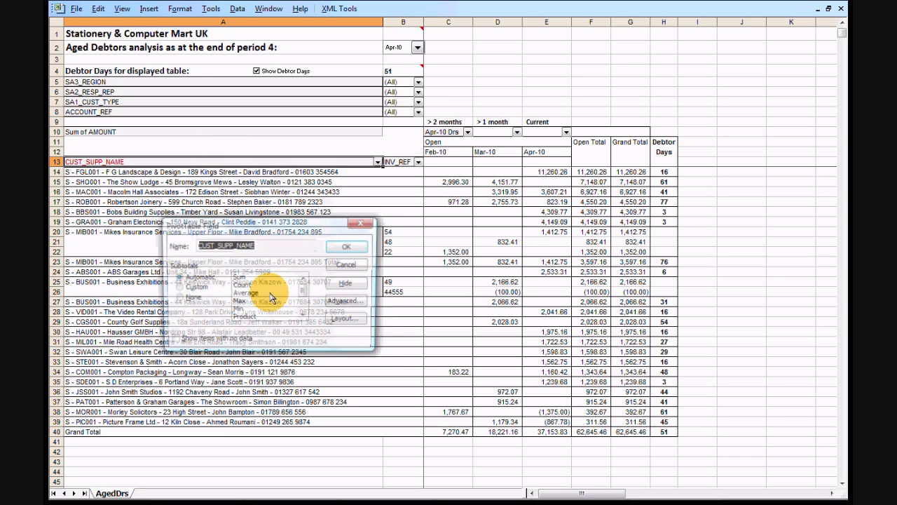
click(332, 300)
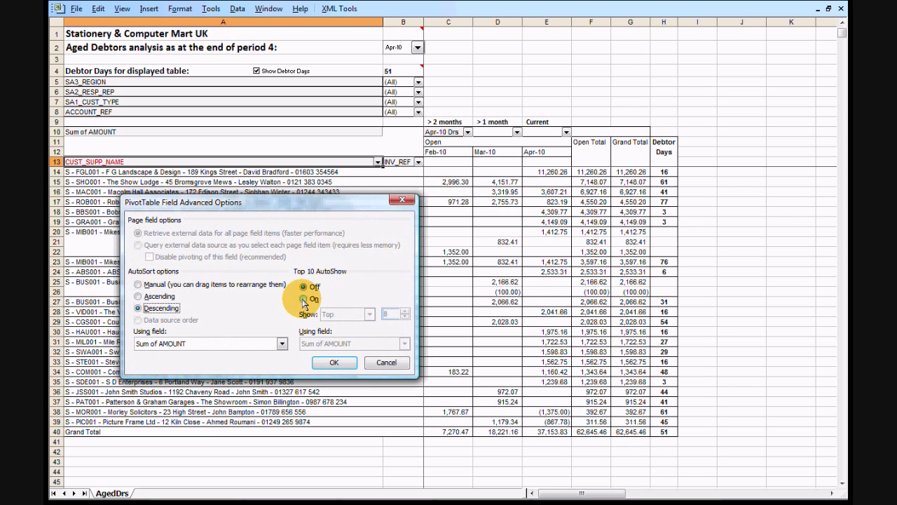
click(304, 299)
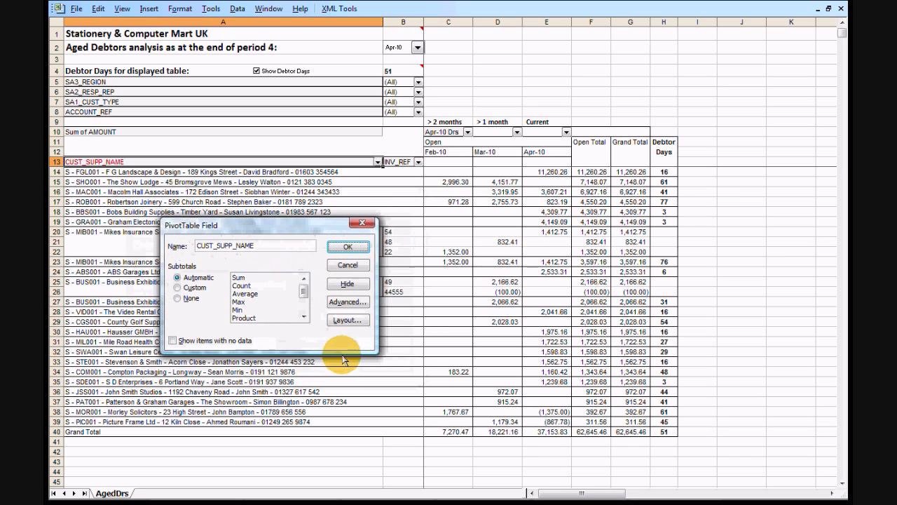
click(348, 246)
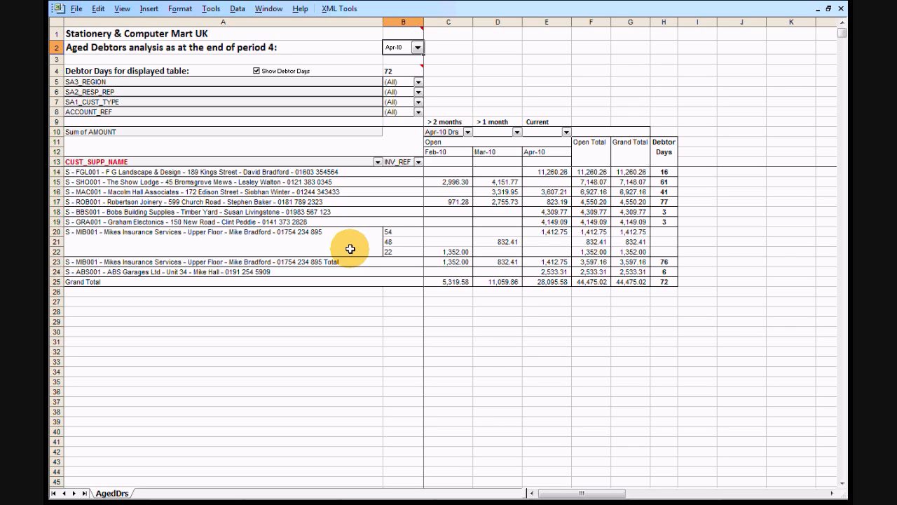
Turn Top 10 AutoShow off for CUST_SUPP_NAME so every customer lists again at 62,645.46.
double_click(96, 162)
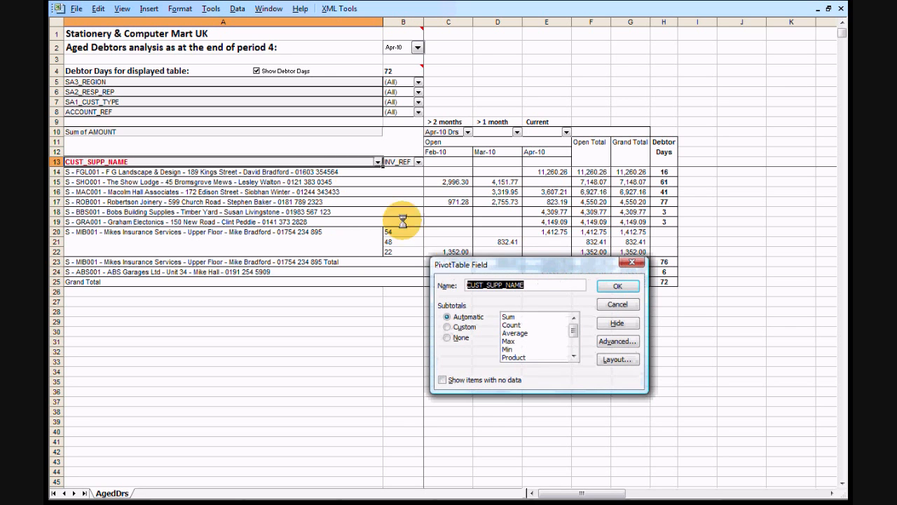
click(618, 341)
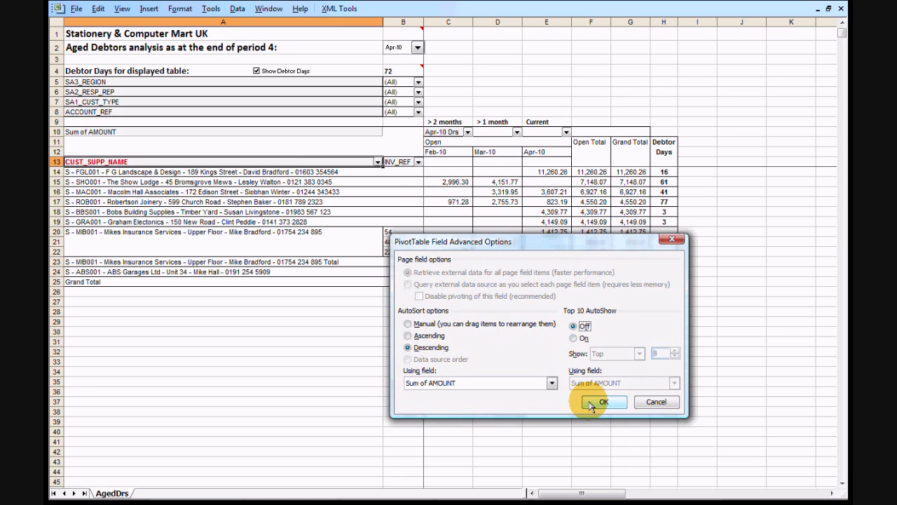
click(604, 402)
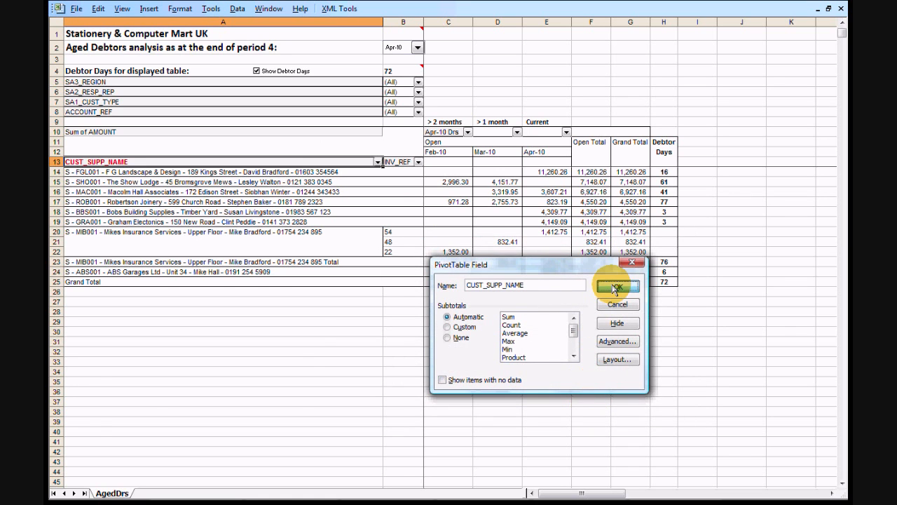
click(617, 286)
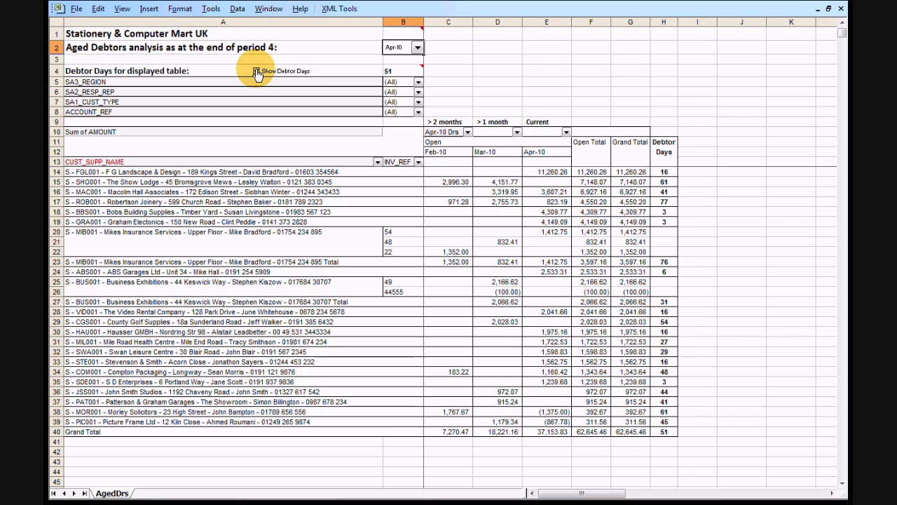
Untick Show Debtor Days and filter Apr-10 Drs to Closed items instead of Open.
click(258, 70)
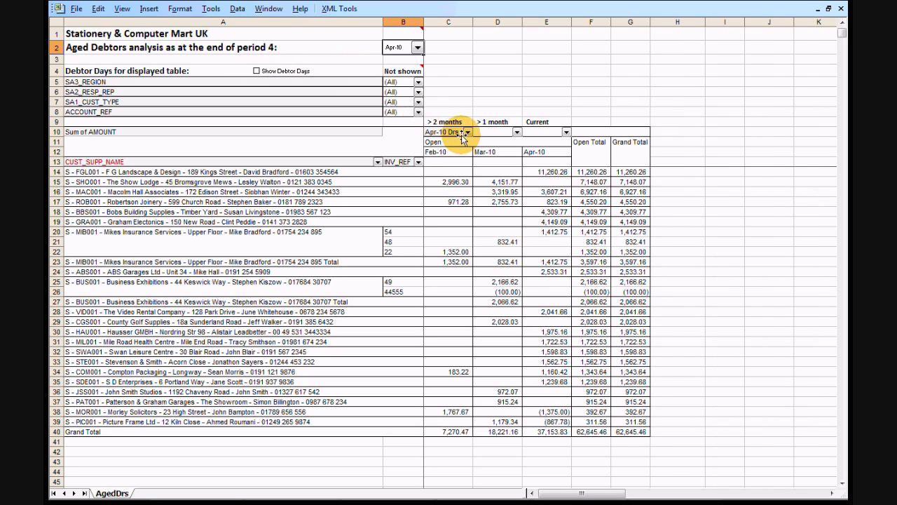
click(466, 133)
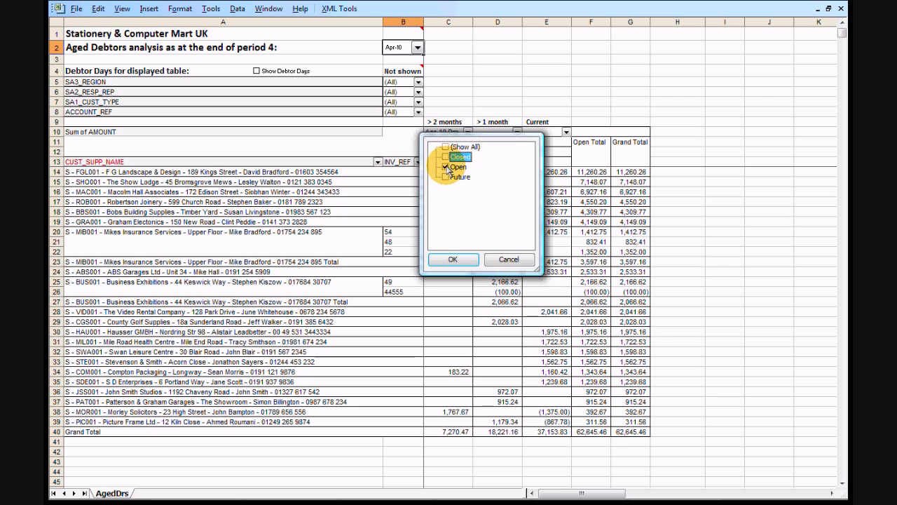
click(452, 260)
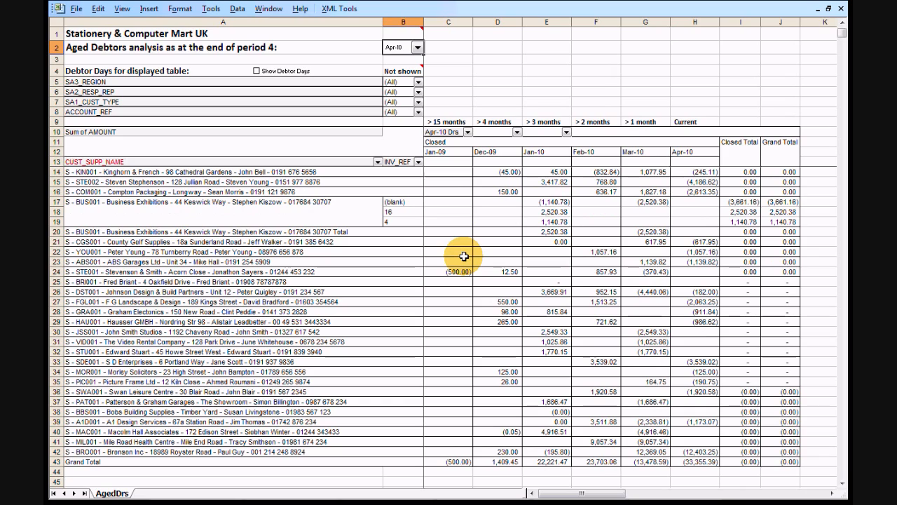
mouse_move(736, 193)
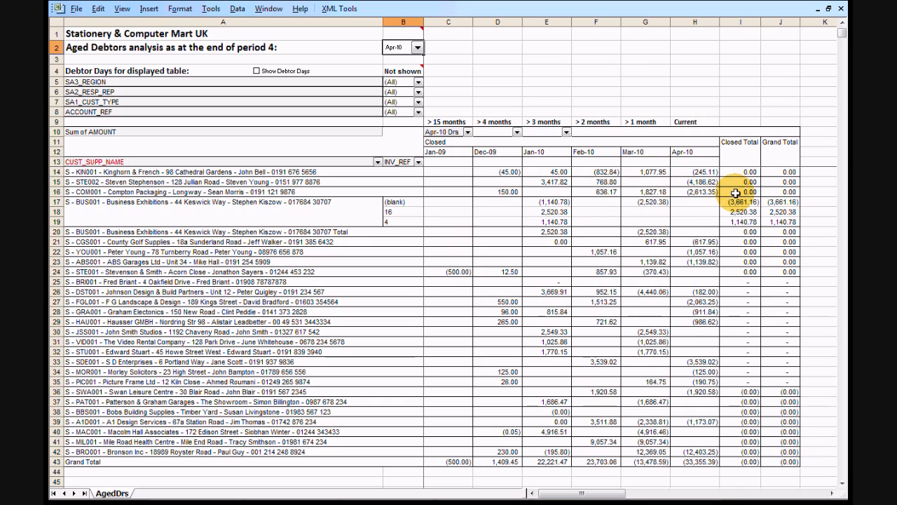